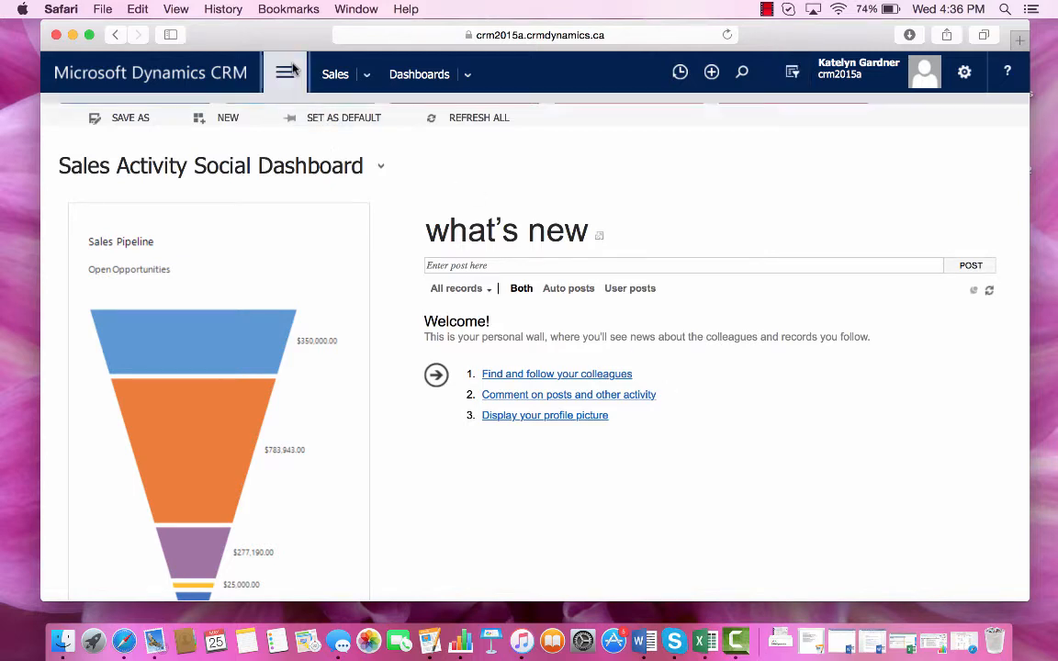
Navigate from the Sales dashboard to the Active Accounts list.
left_click(284, 74)
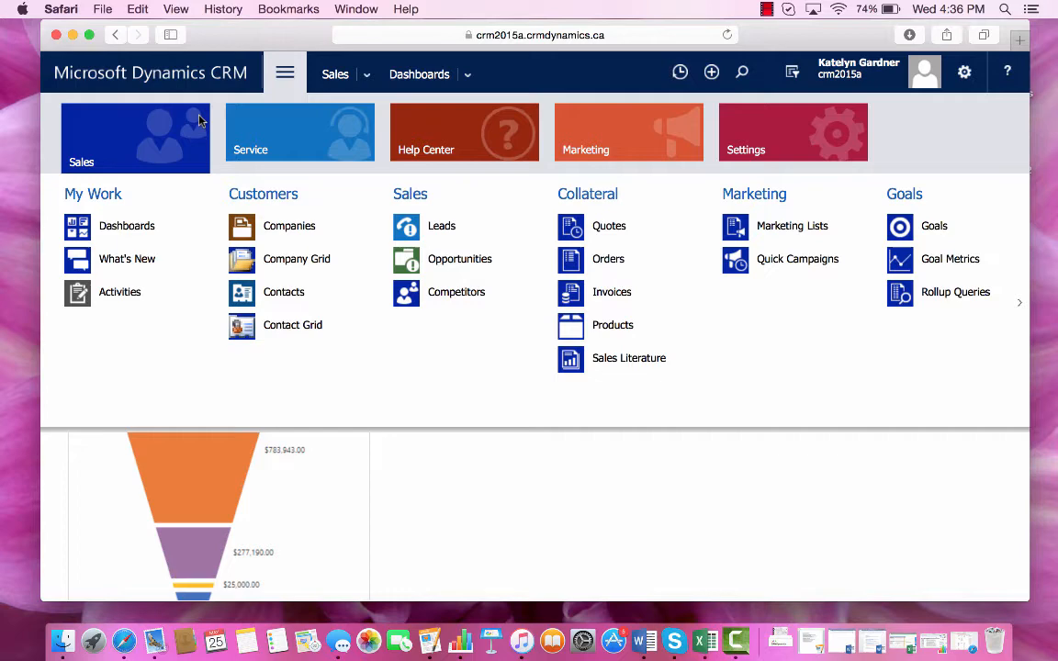
left_click(290, 225)
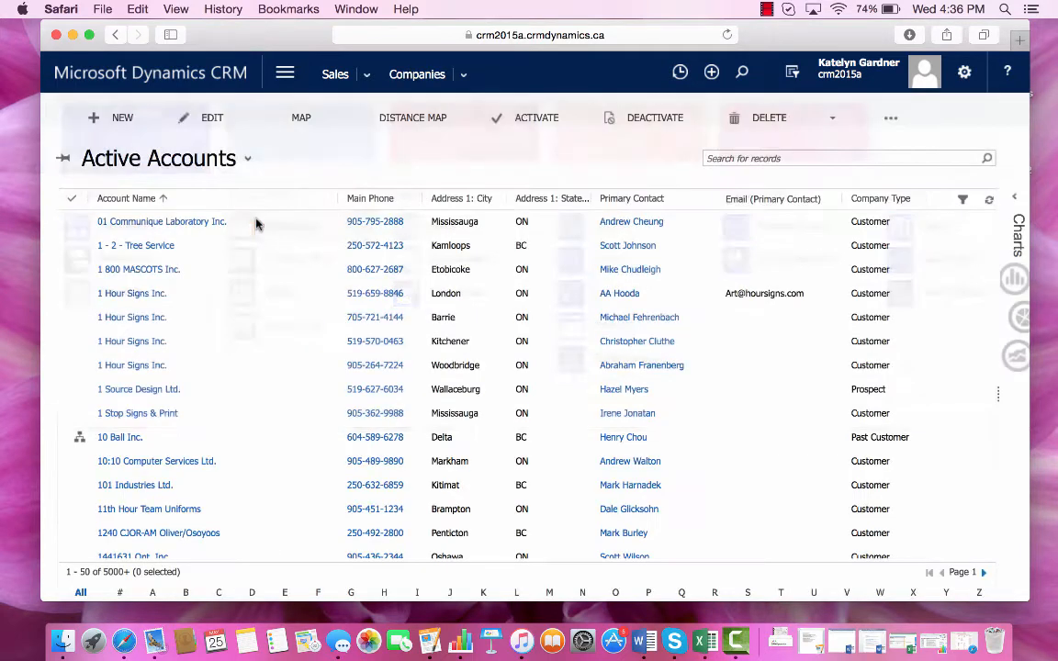
left_click(136, 246)
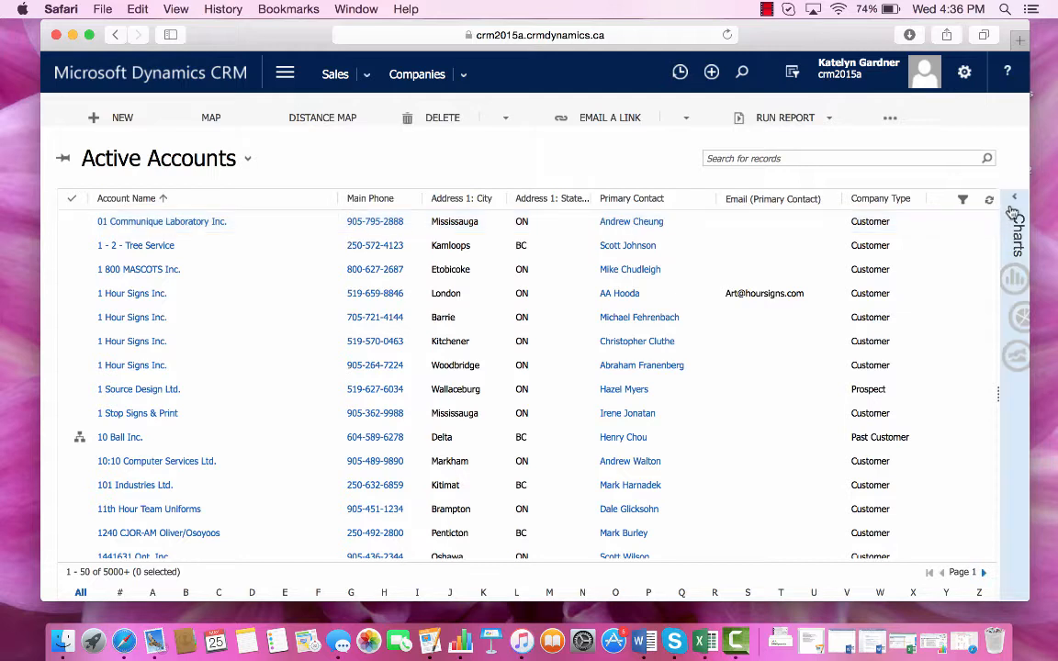
mouse_move(1014, 200)
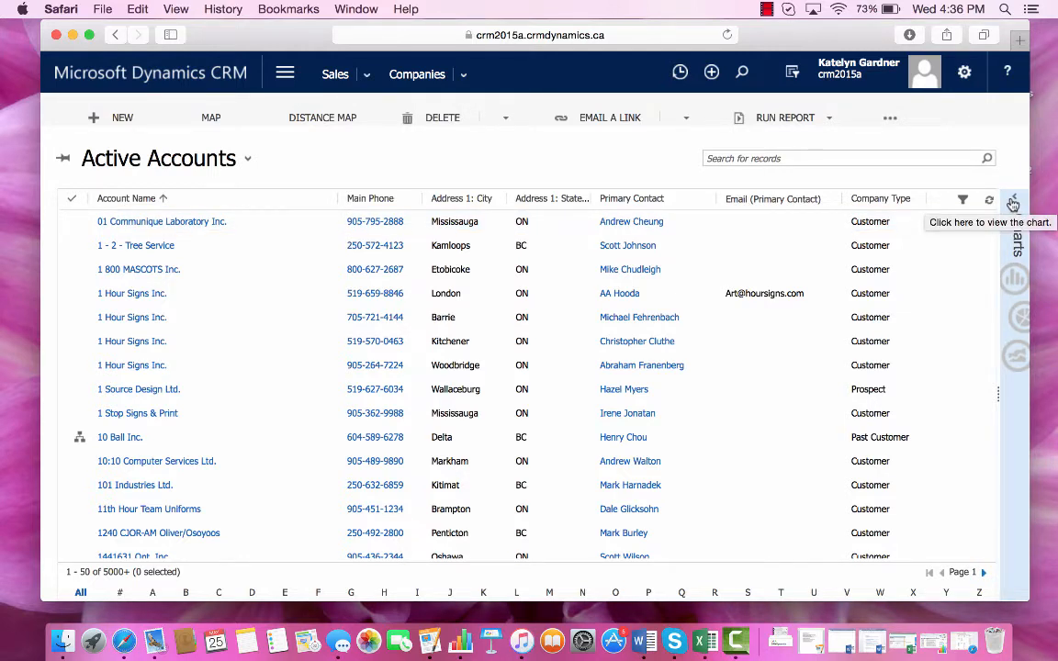
Expand the Charts pane and start a New Chart in the Chart Designer.
left_click(1013, 202)
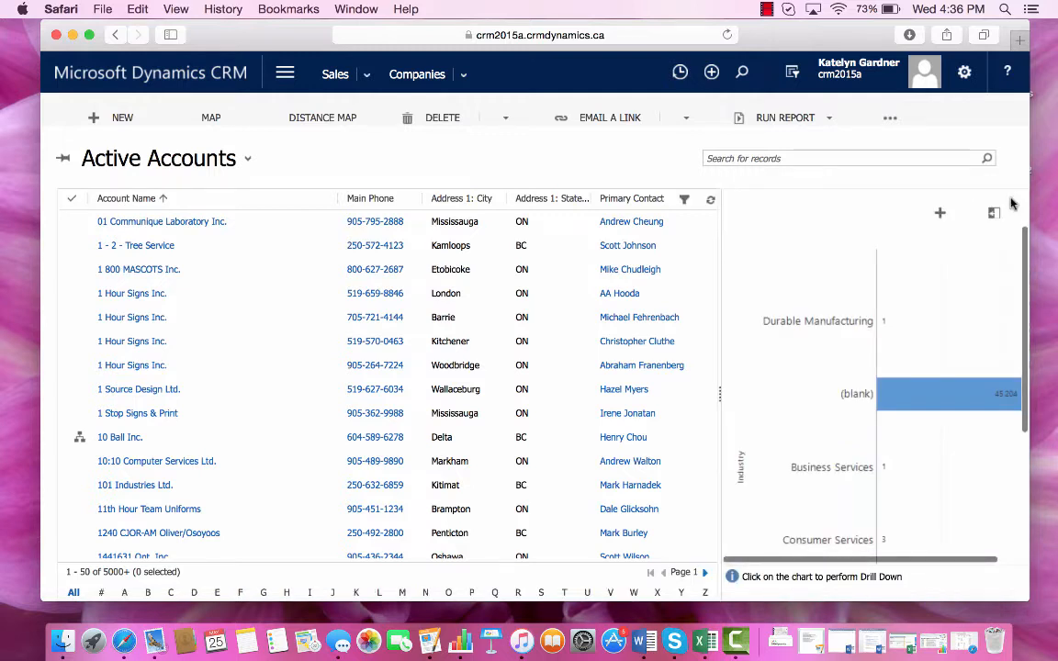
mouse_move(897, 305)
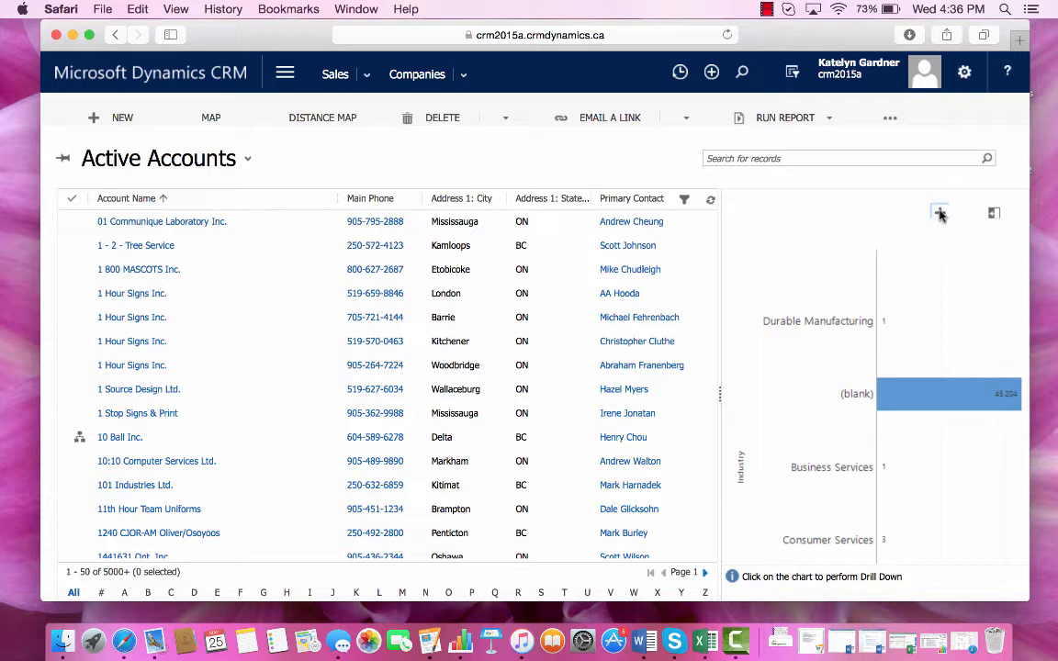
left_click(940, 213)
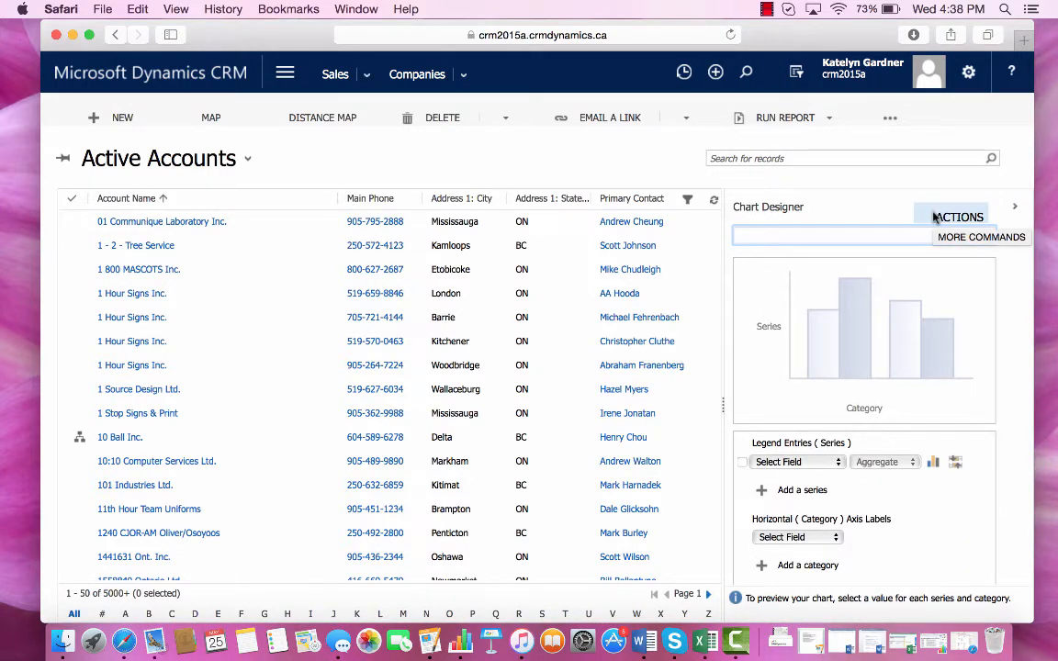
Set the series to Account (Count:All) and the category to Address 1: State/Province.
left_click(793, 461)
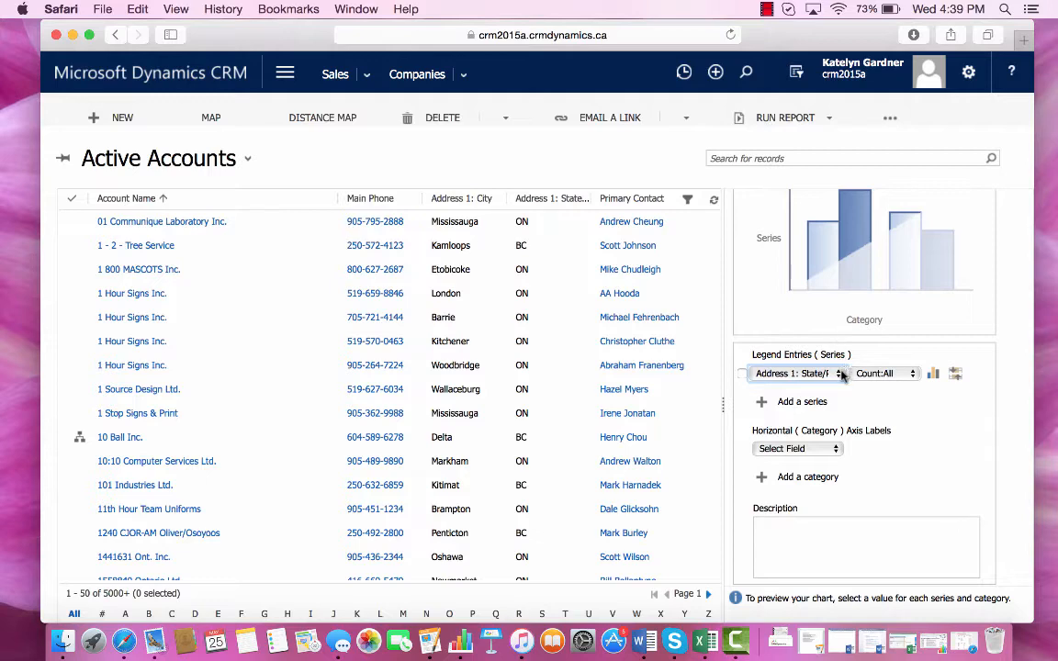
left_click(839, 373)
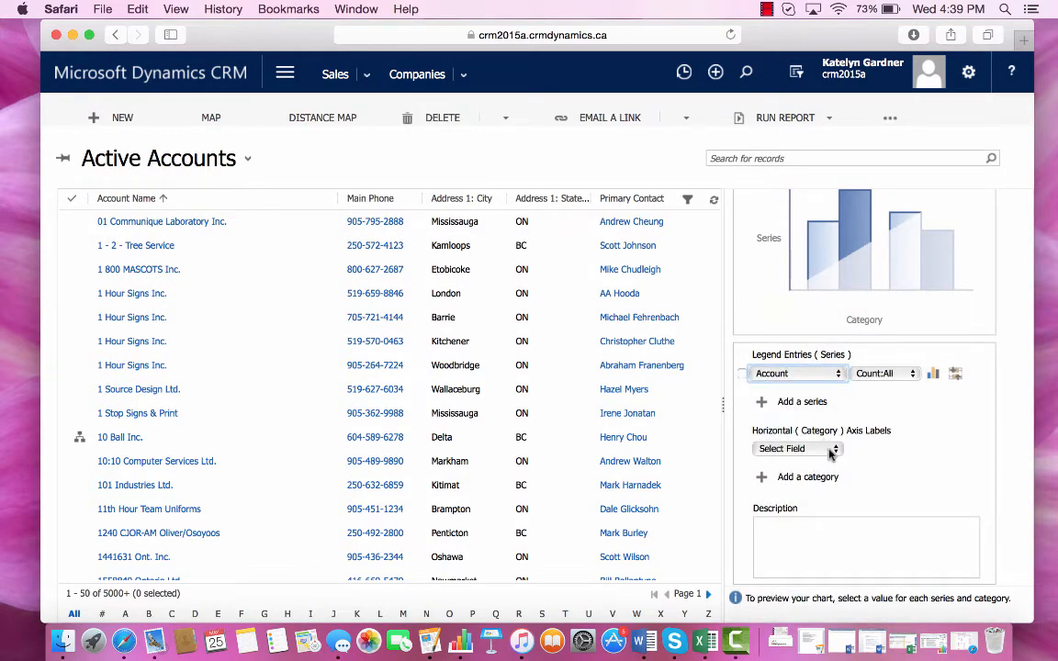
left_click(797, 448)
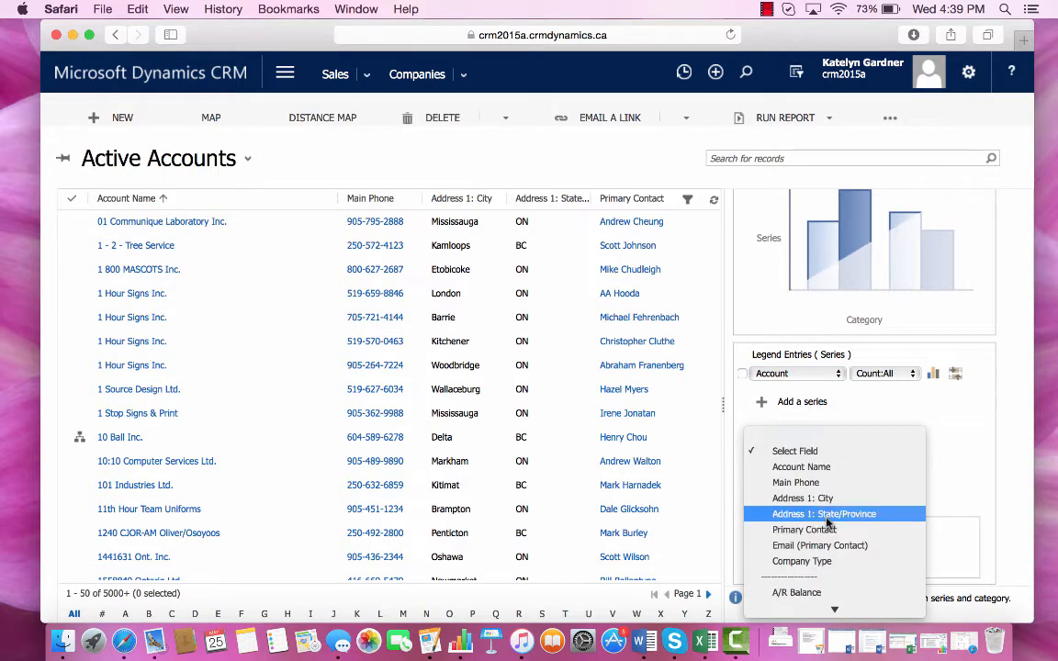
left_click(825, 514)
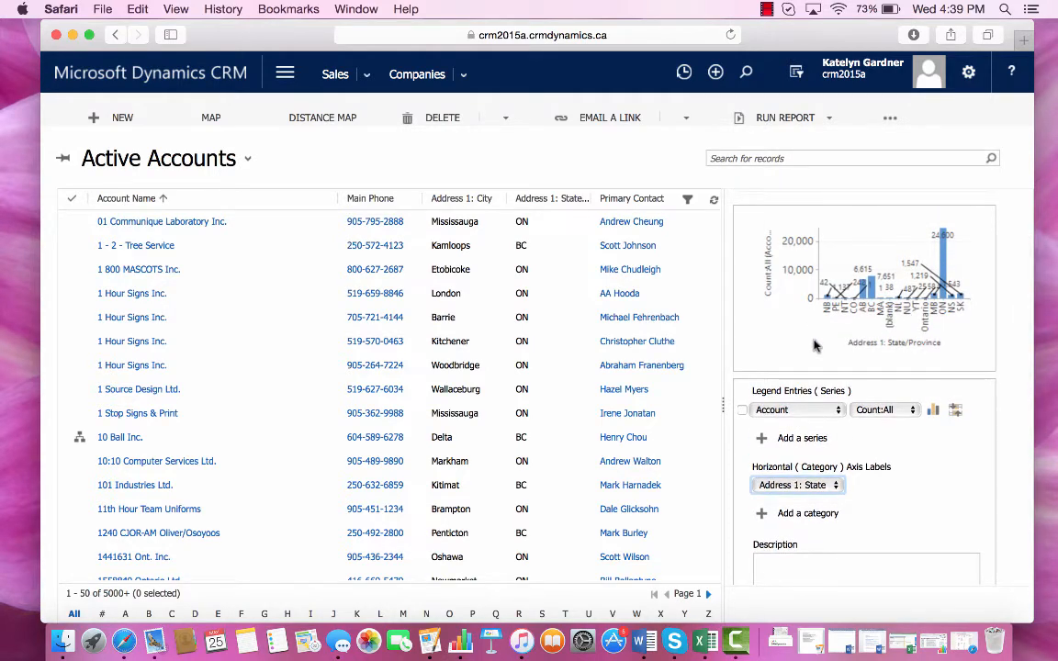
mouse_move(918, 389)
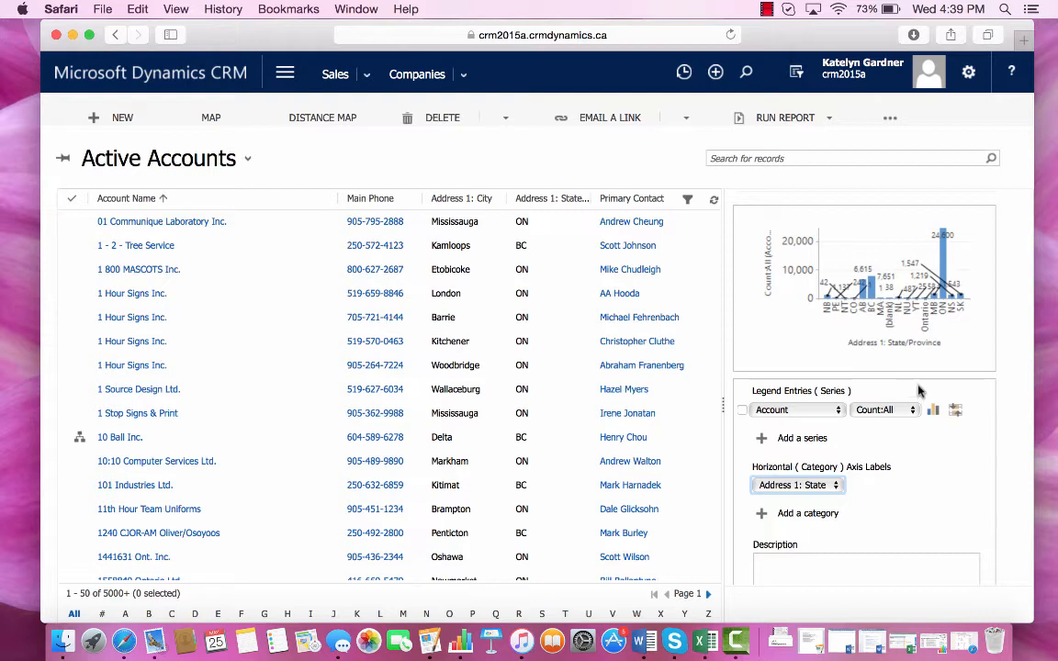
left_click(933, 410)
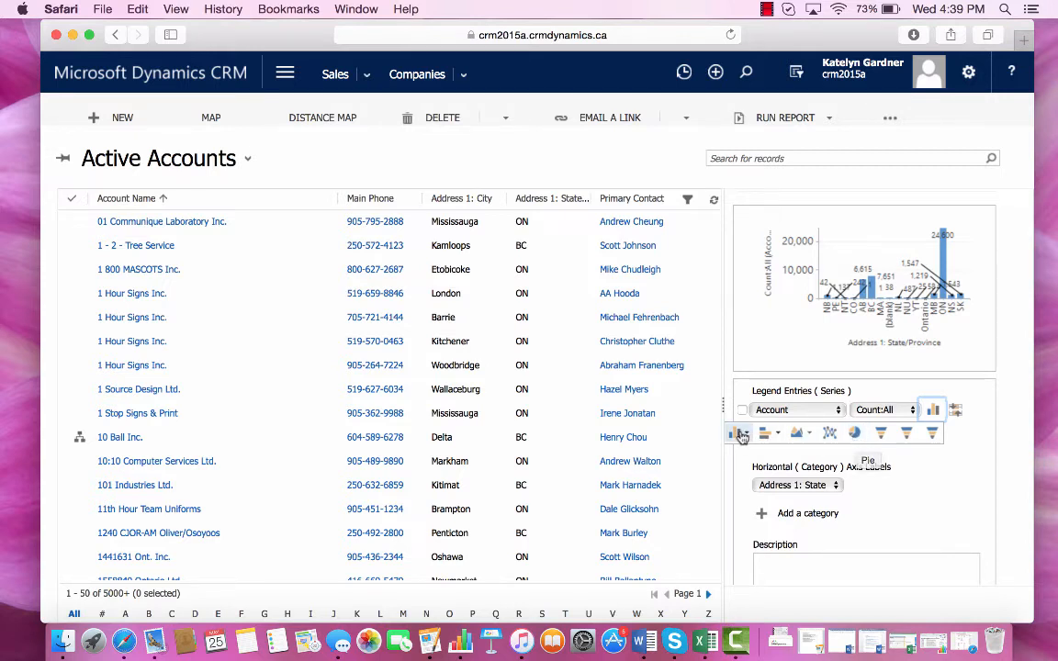
left_click(738, 433)
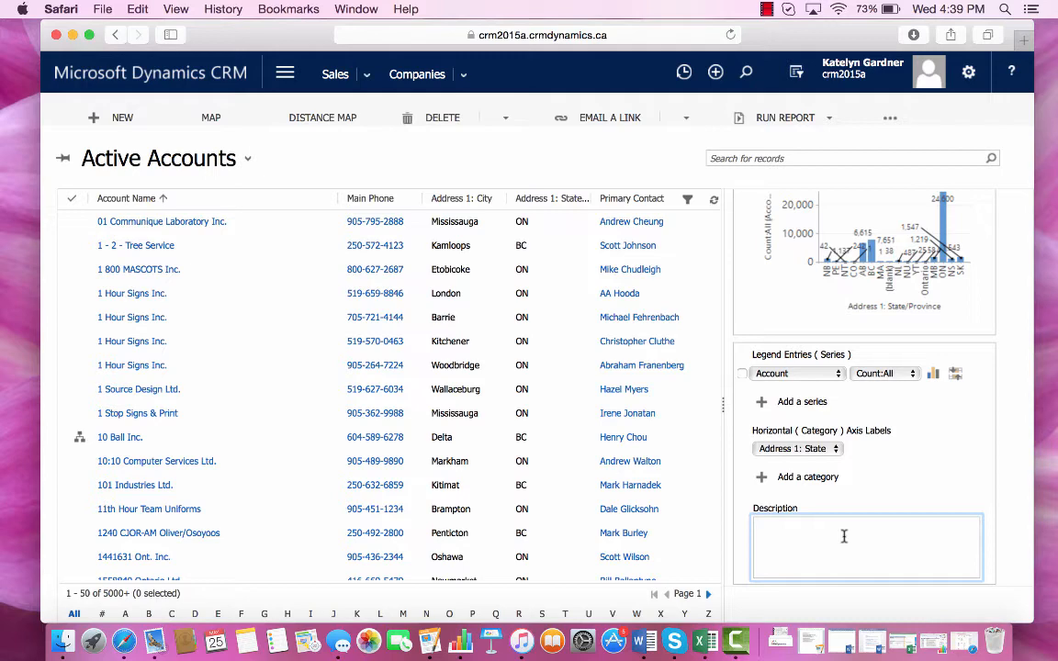
left_click(867, 536)
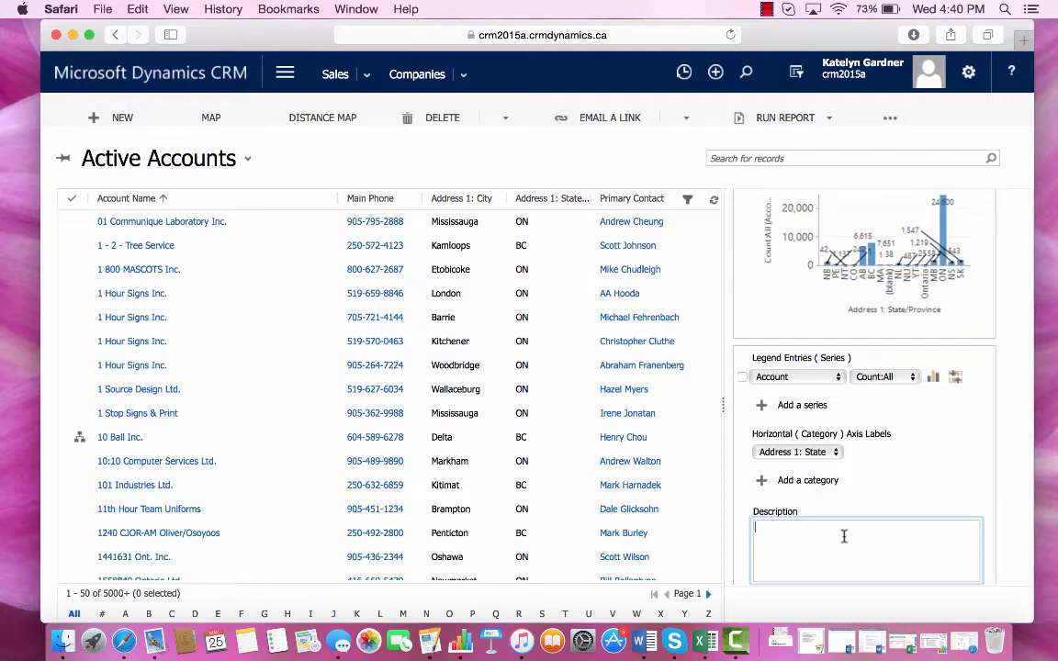